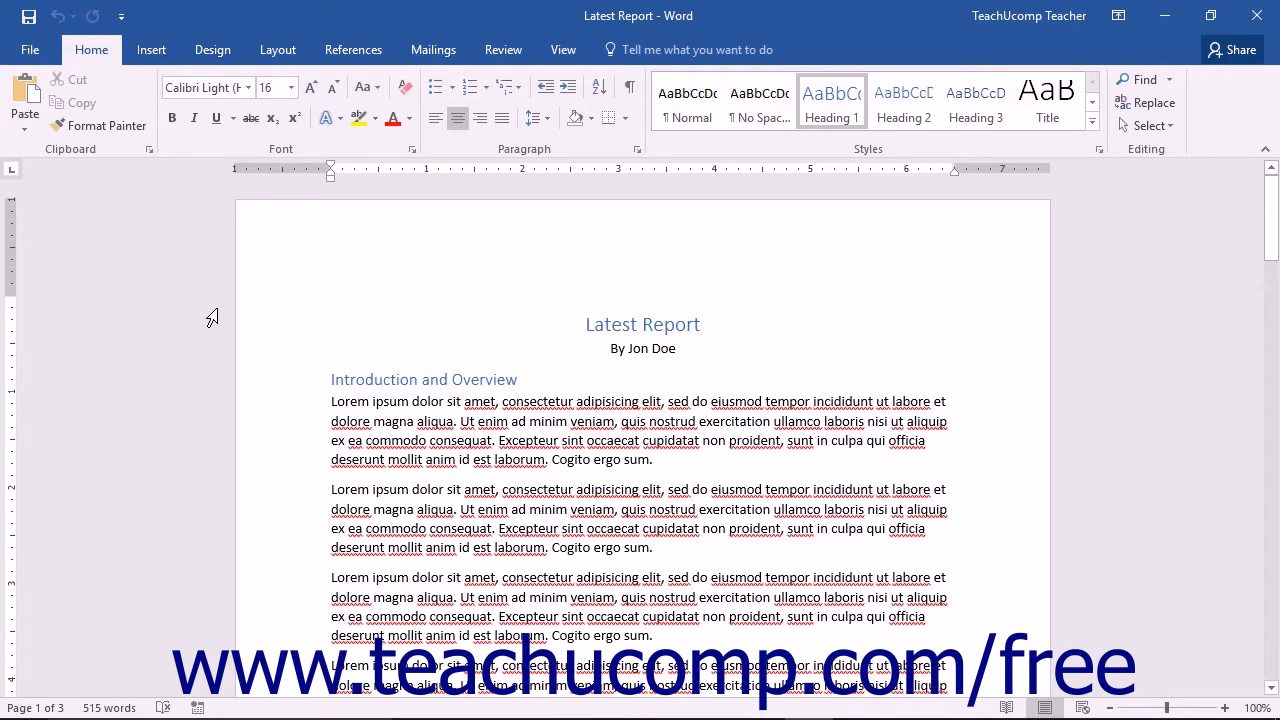
# Go to File > New and browse the featured templates, starting with Blank document.
pyautogui.click(586, 324)
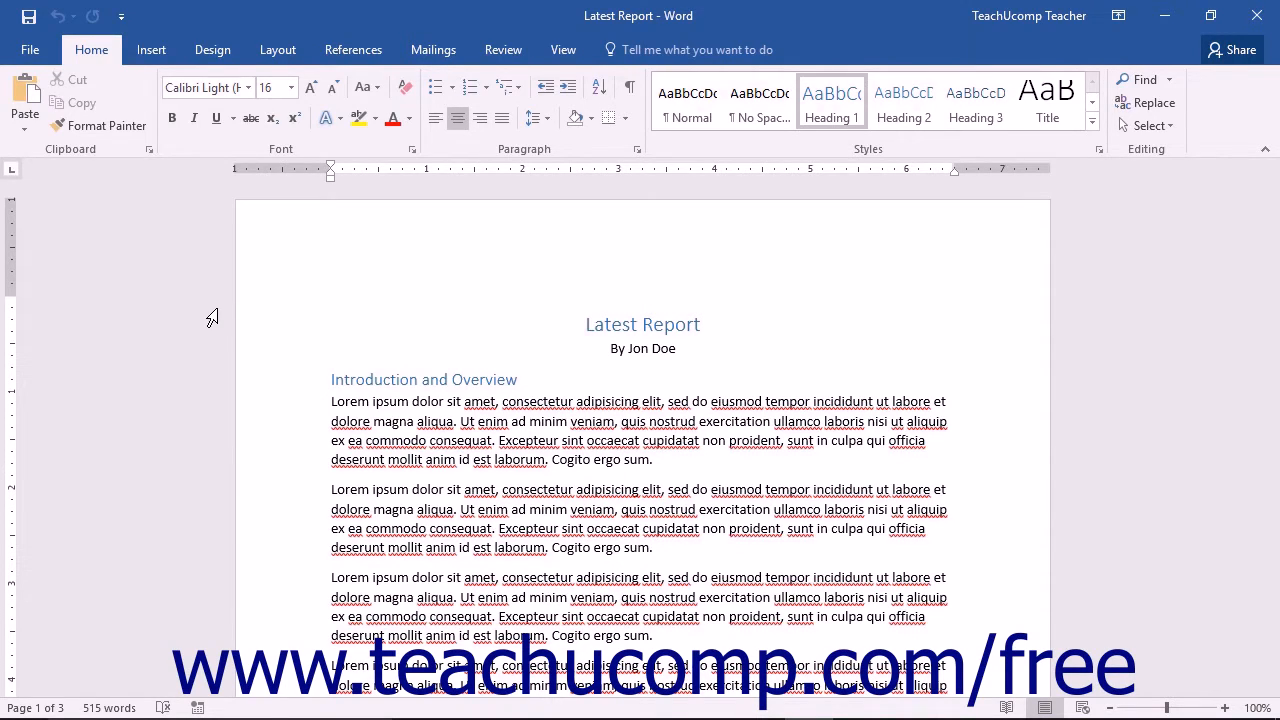
pyautogui.click(588, 324)
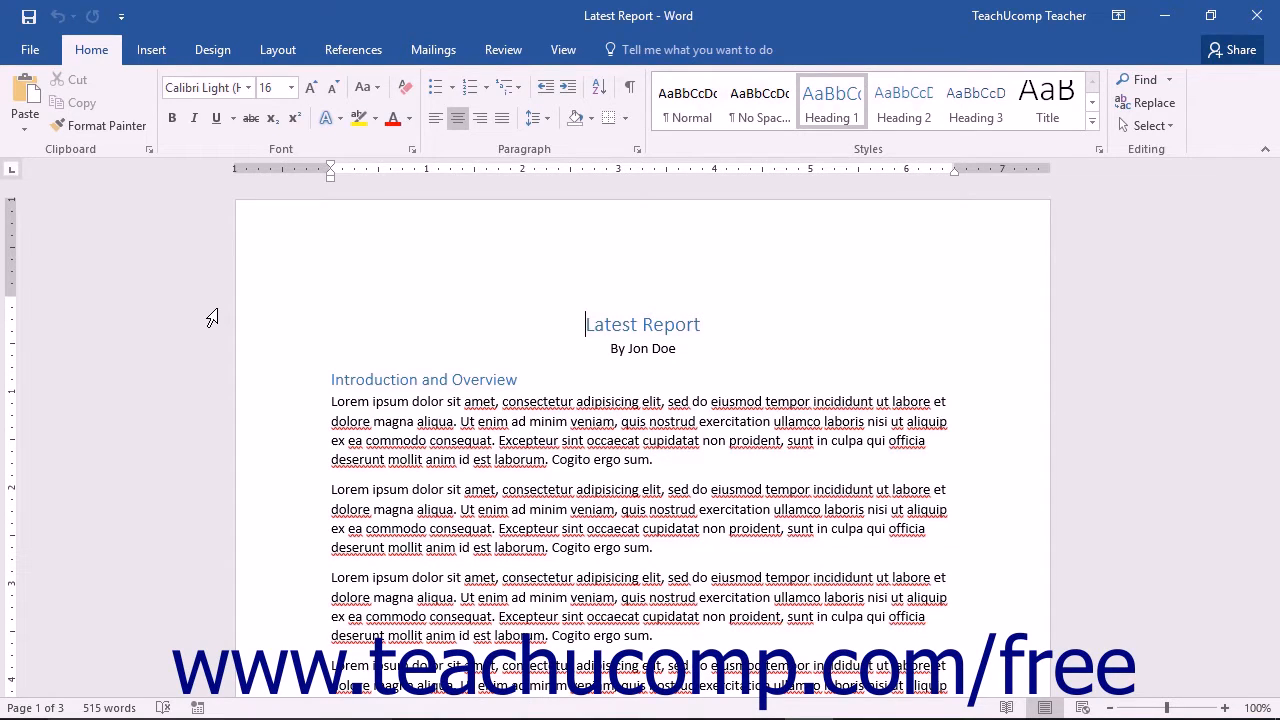
pyautogui.moveTo(107, 90)
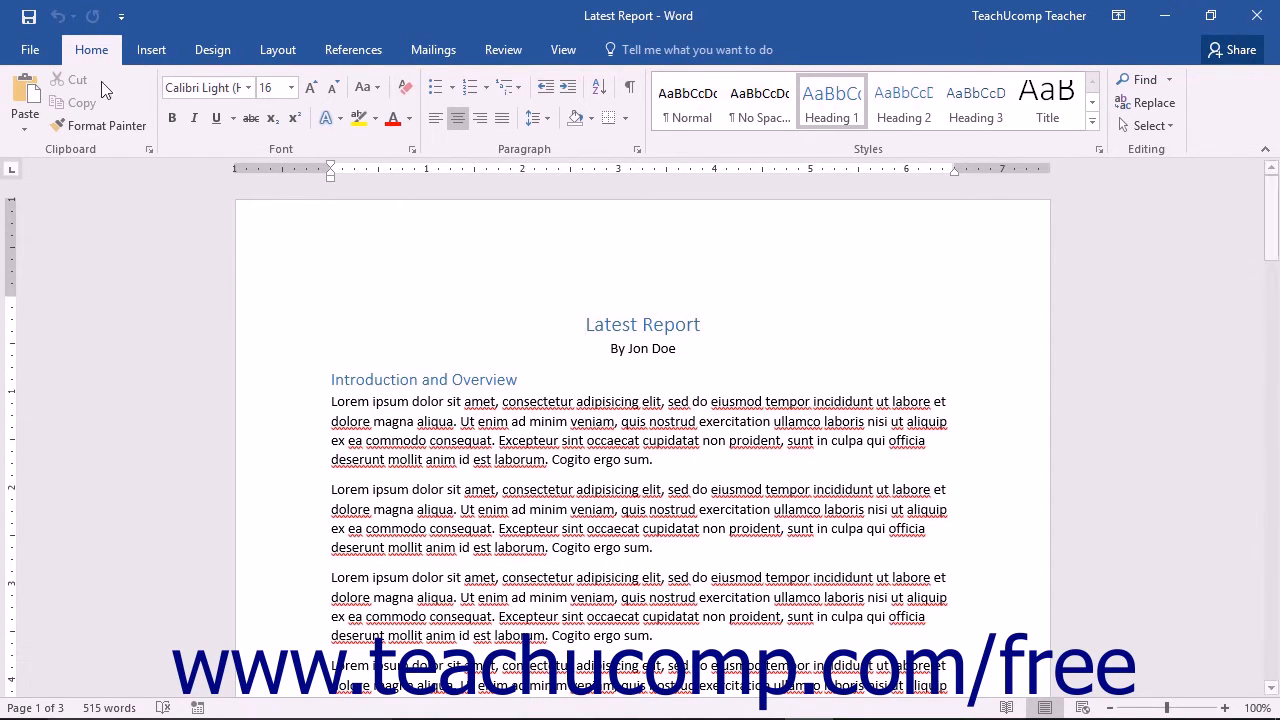
pyautogui.click(29, 49)
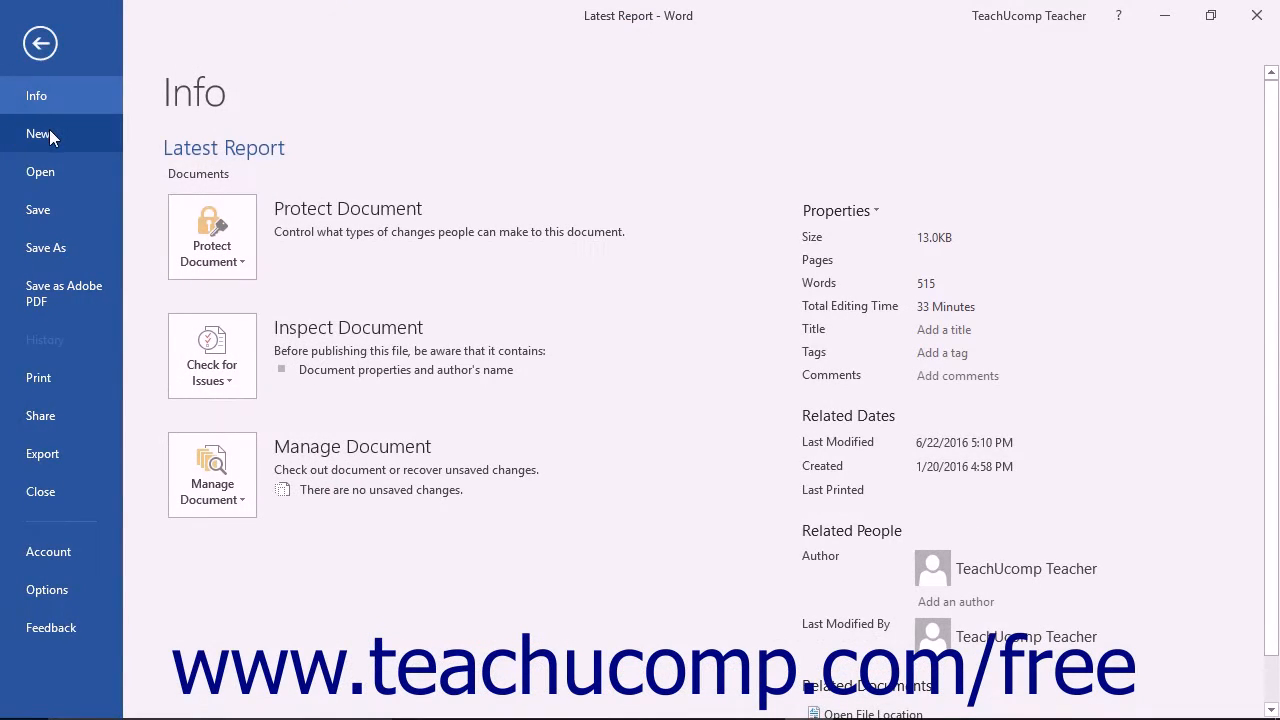
pyautogui.click(38, 133)
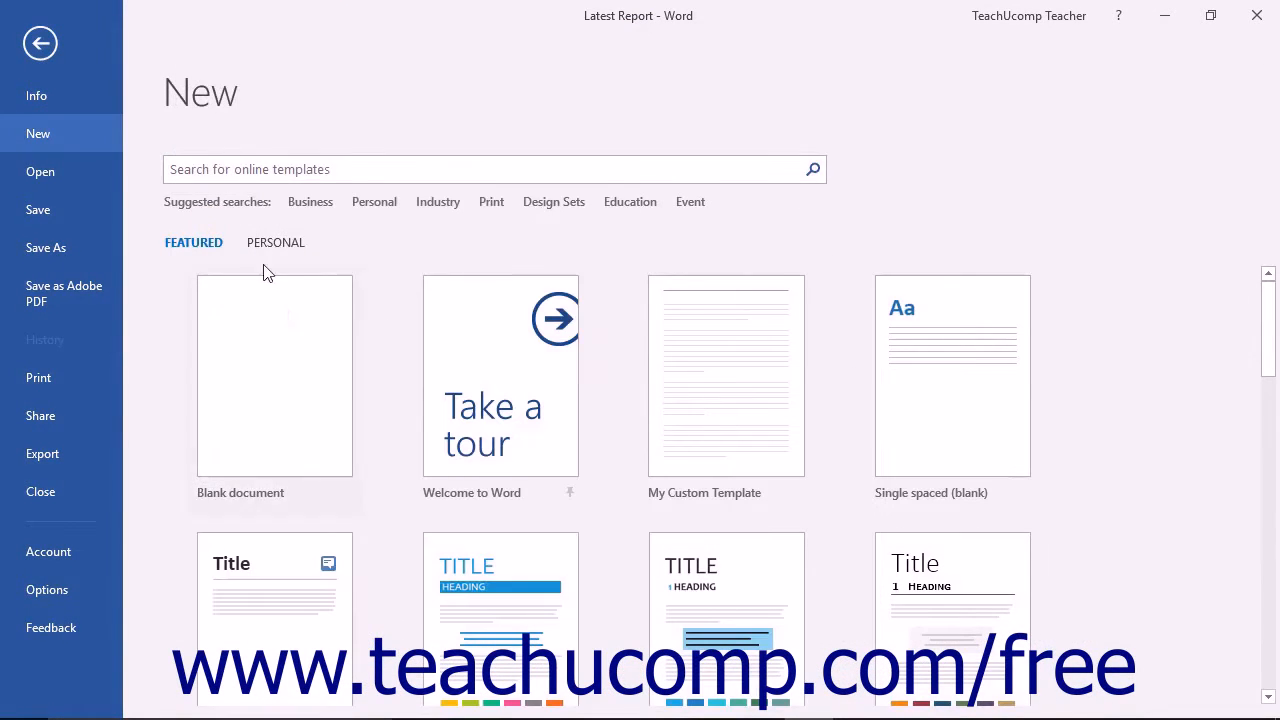
pyautogui.scroll(-3)
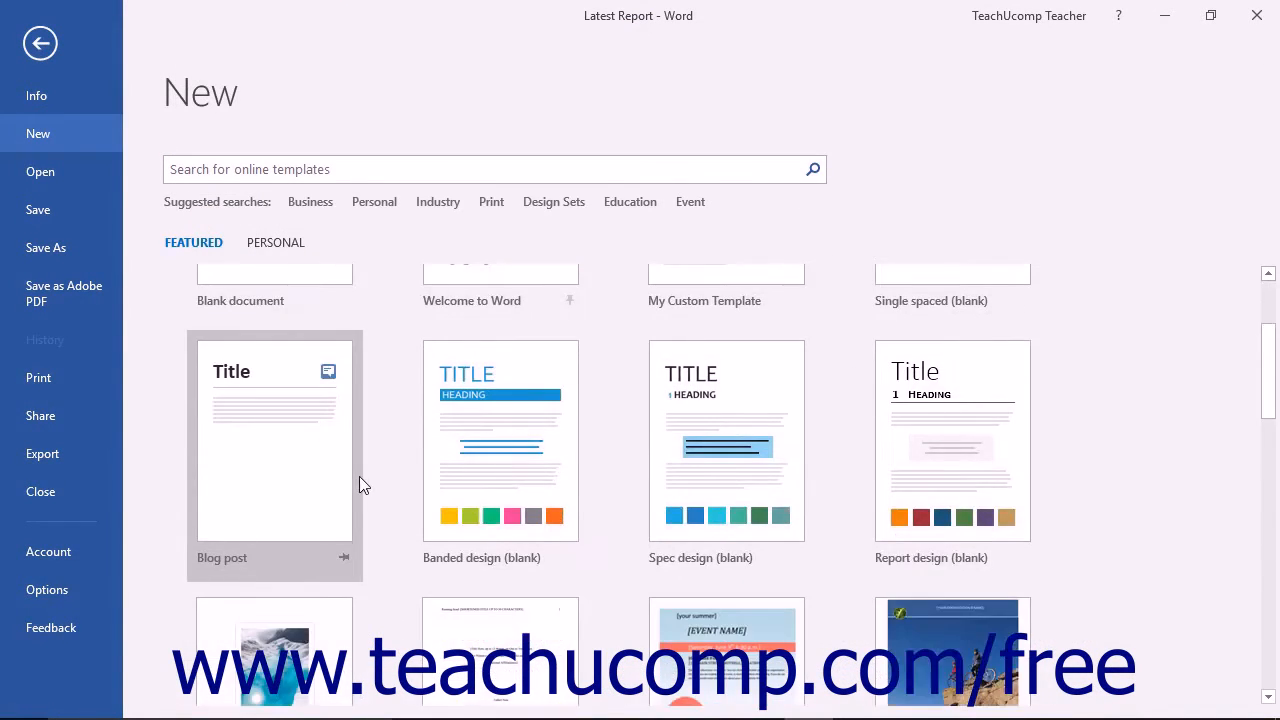
pyautogui.scroll(3)
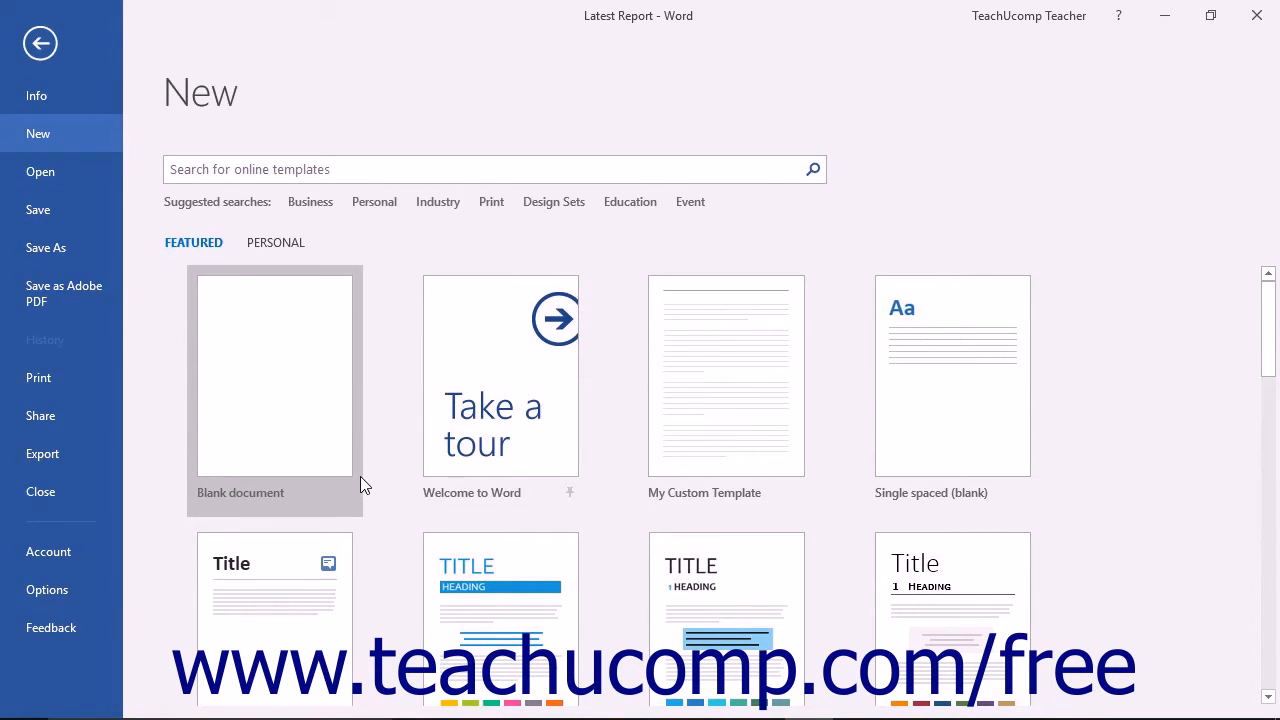
pyautogui.moveTo(372, 415)
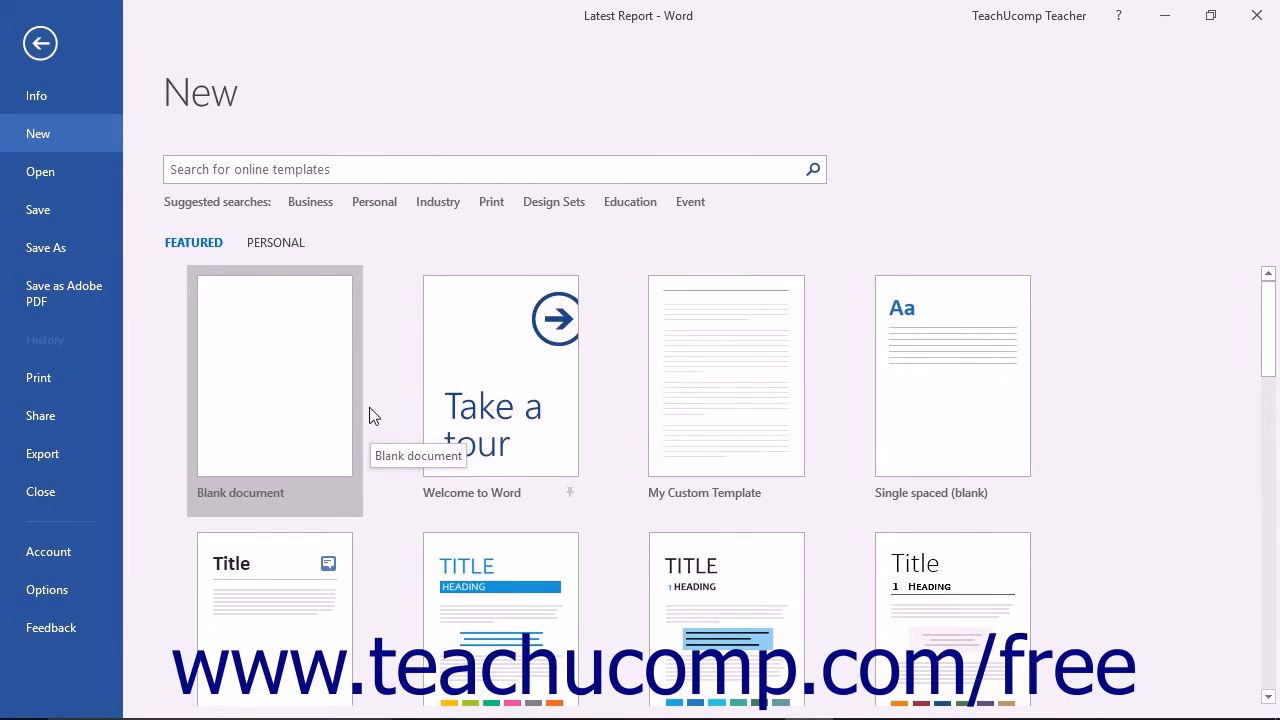
pyautogui.moveTo(630, 201)
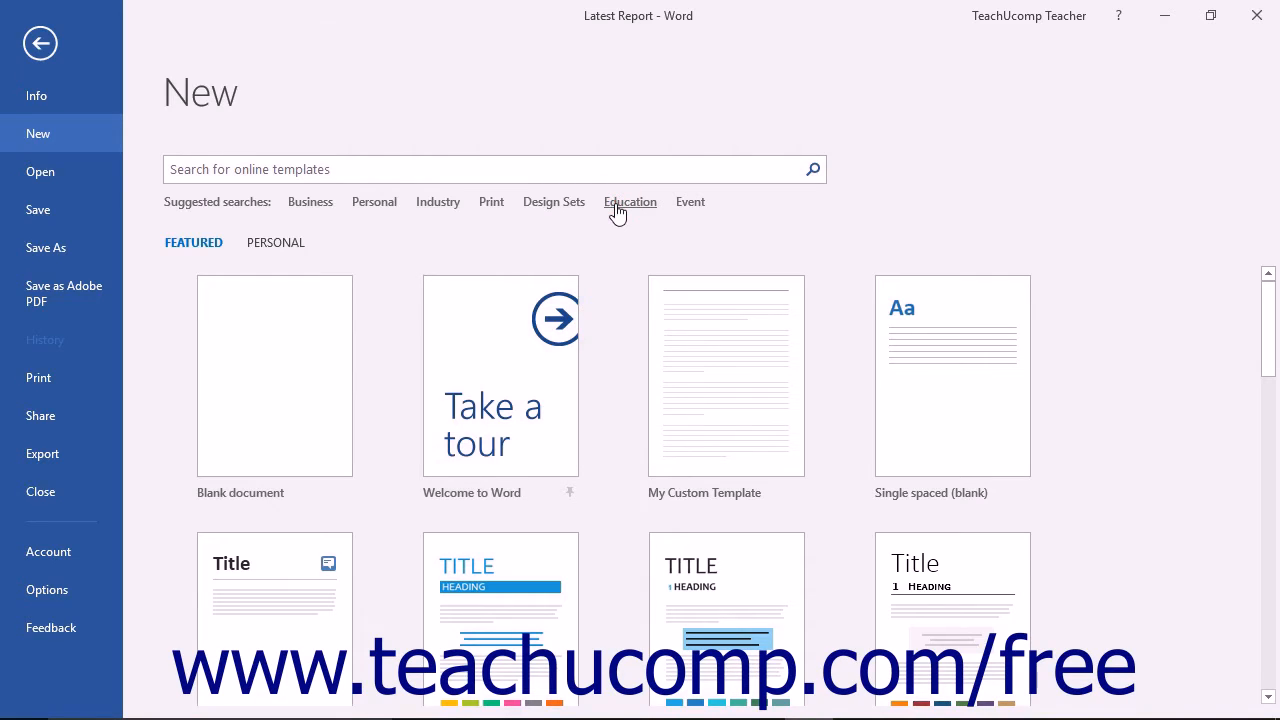
# Show Education online templates, then enter 'expense report' as a new template search.
pyautogui.click(630, 201)
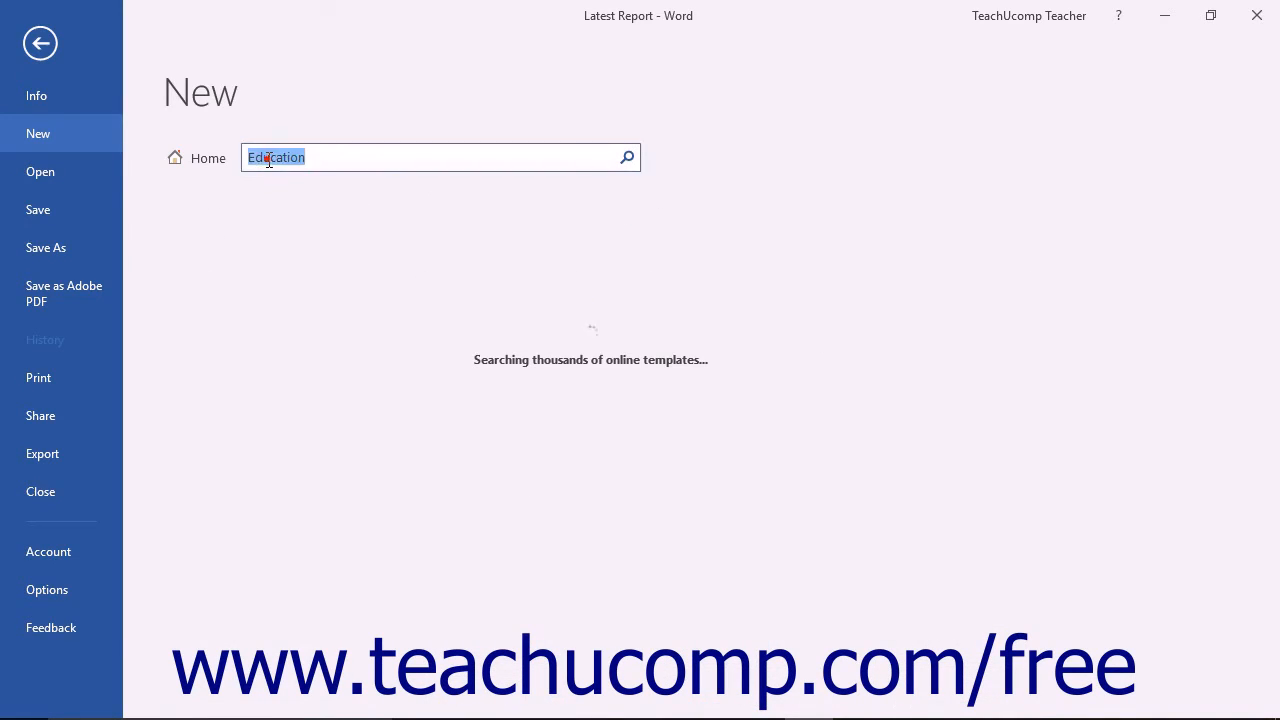
pyautogui.click(627, 157)
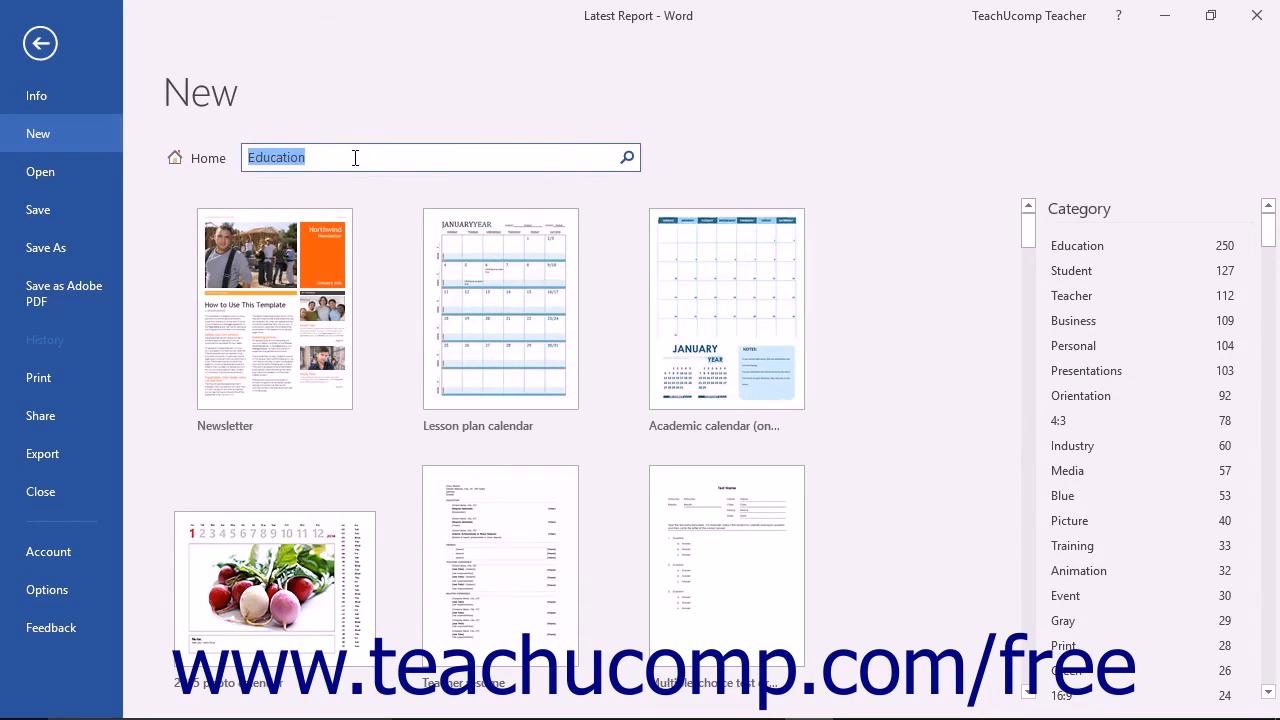
pyautogui.write('expense report')
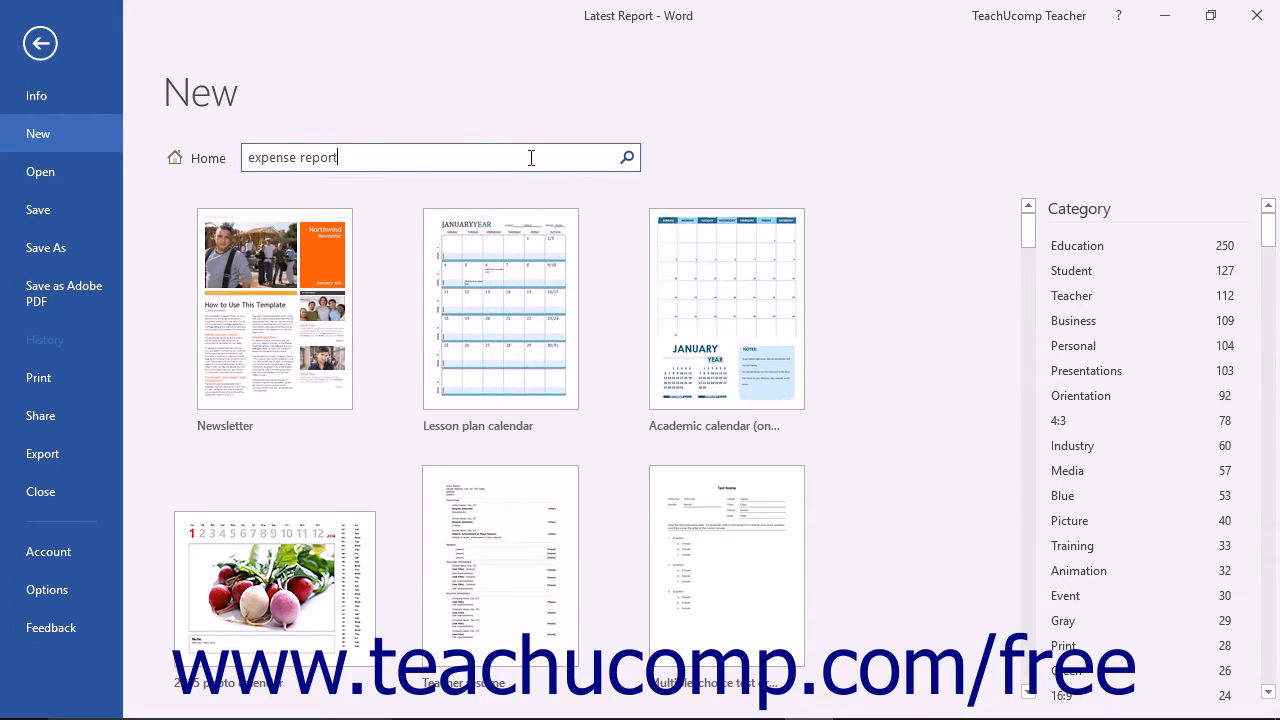
# Run the 'expense report' search to list matching Word, Excel and Access templates.
pyautogui.click(627, 157)
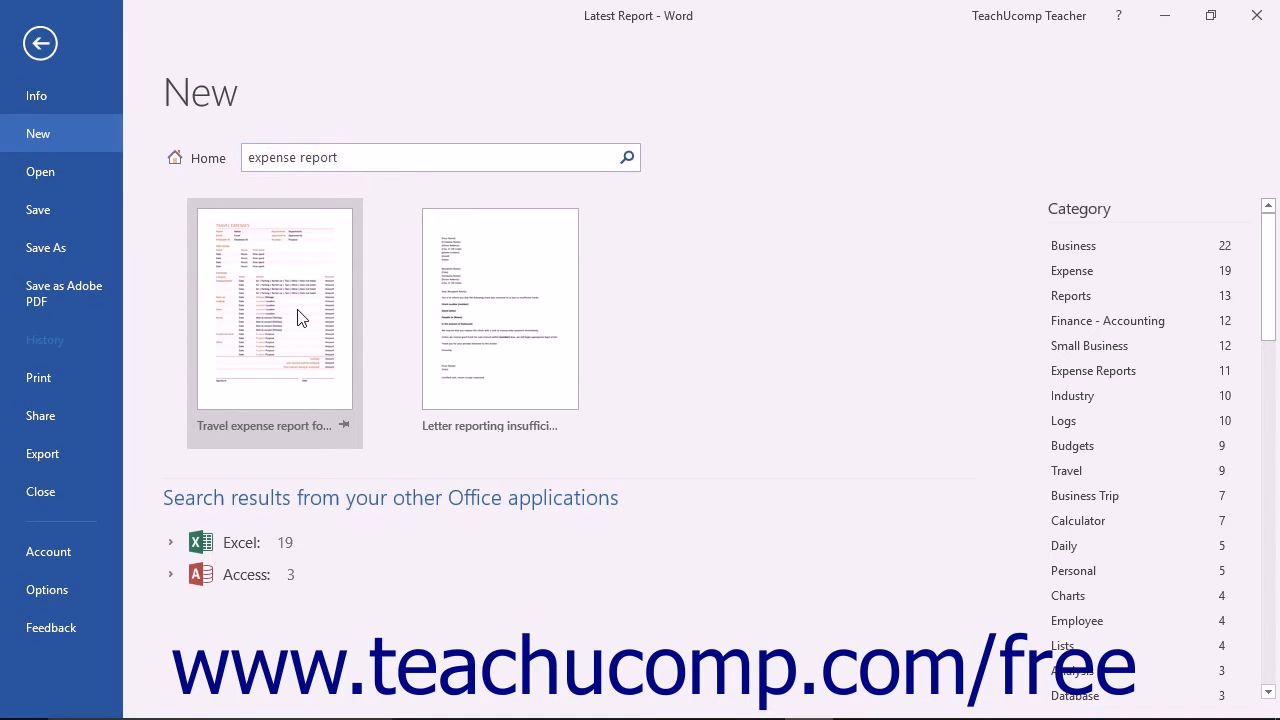
# Preview the Travel expense report form template and create a document from it.
pyautogui.click(275, 308)
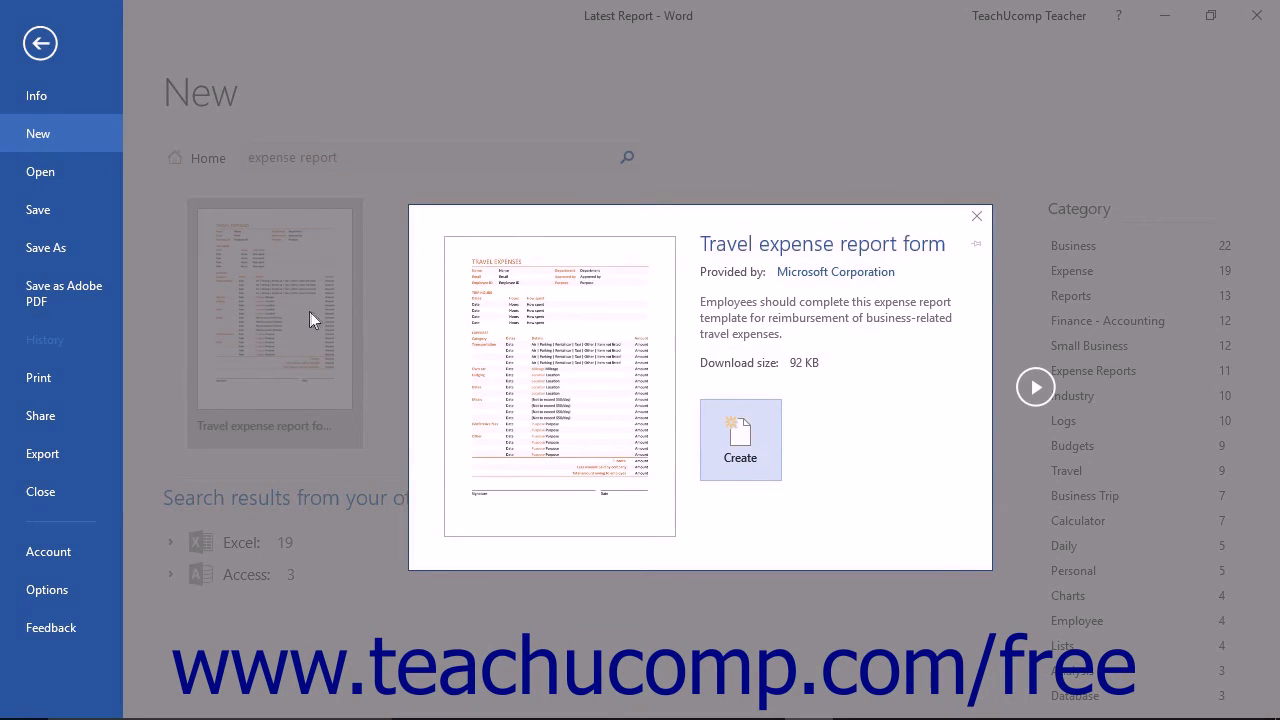
pyautogui.moveTo(614, 349)
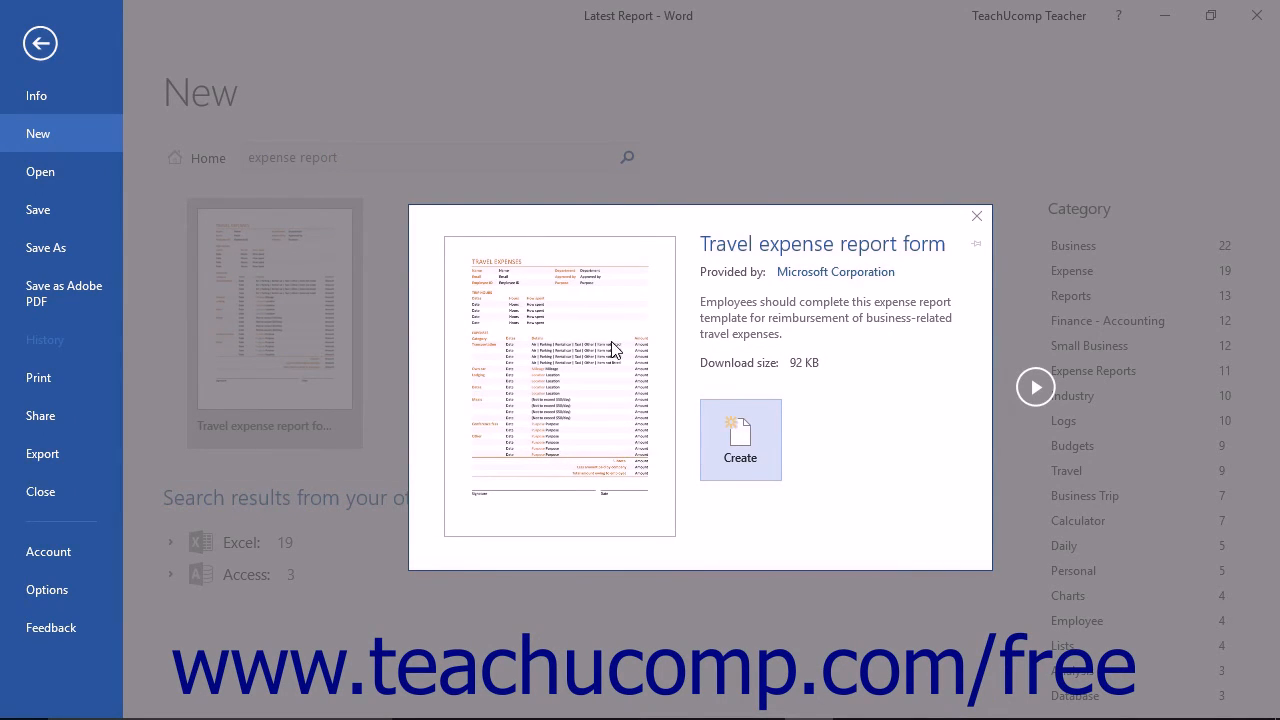
pyautogui.moveTo(668, 346)
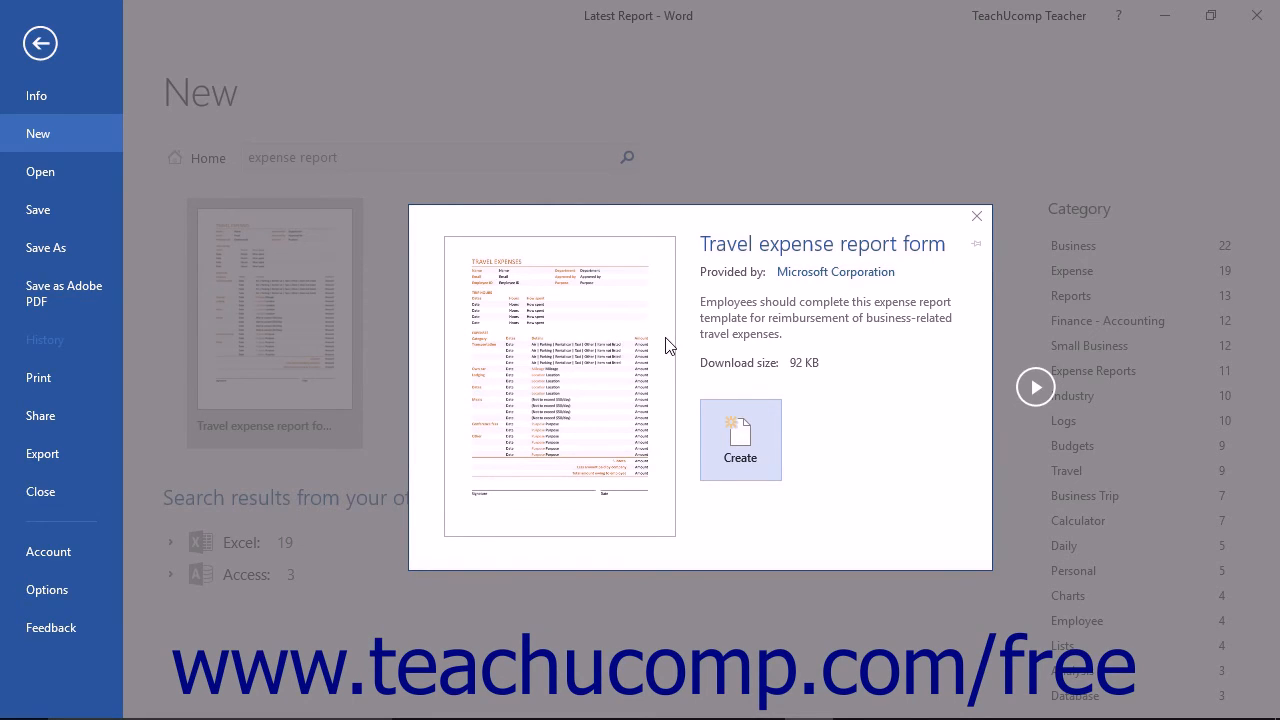
pyautogui.moveTo(751, 442)
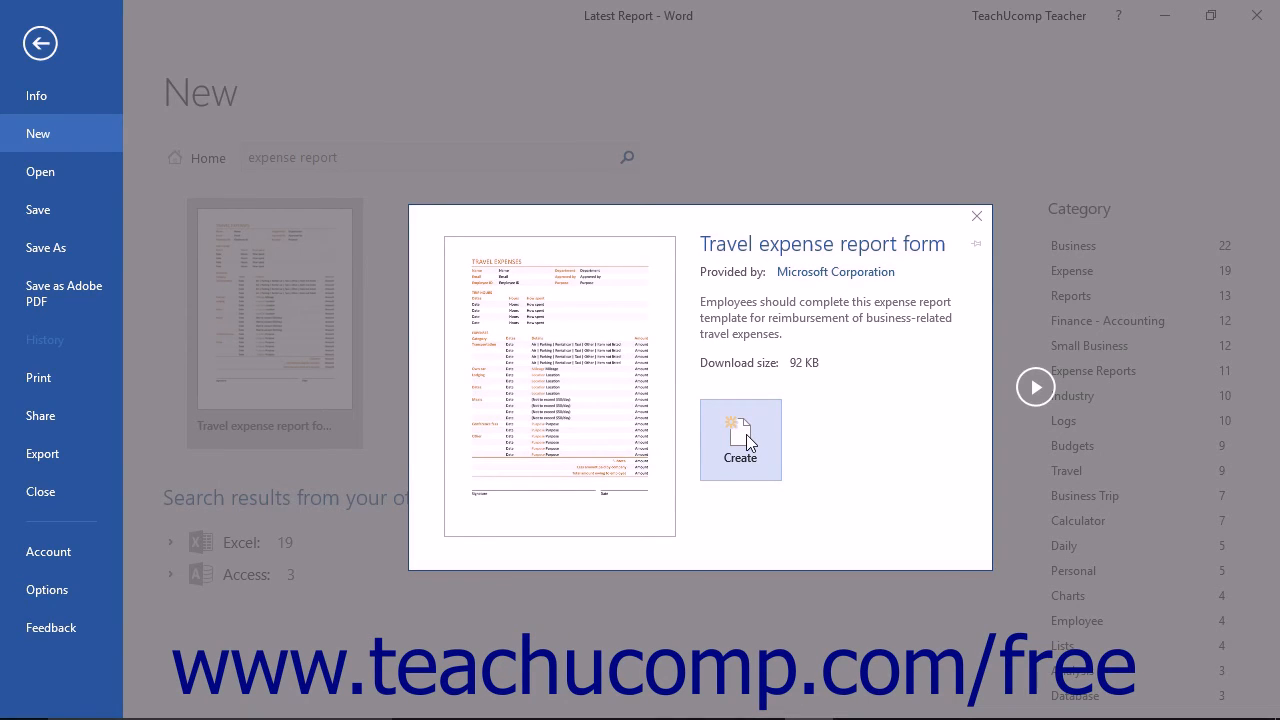
pyautogui.moveTo(840, 386)
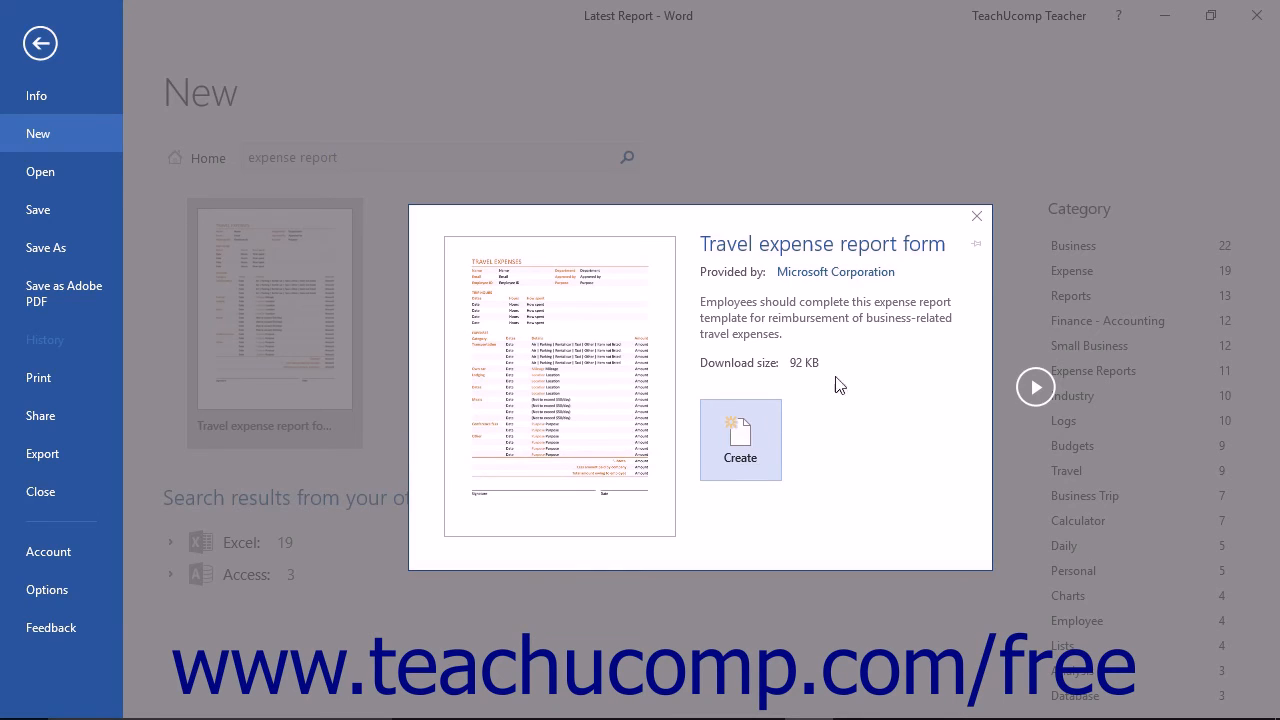
pyautogui.moveTo(976, 216)
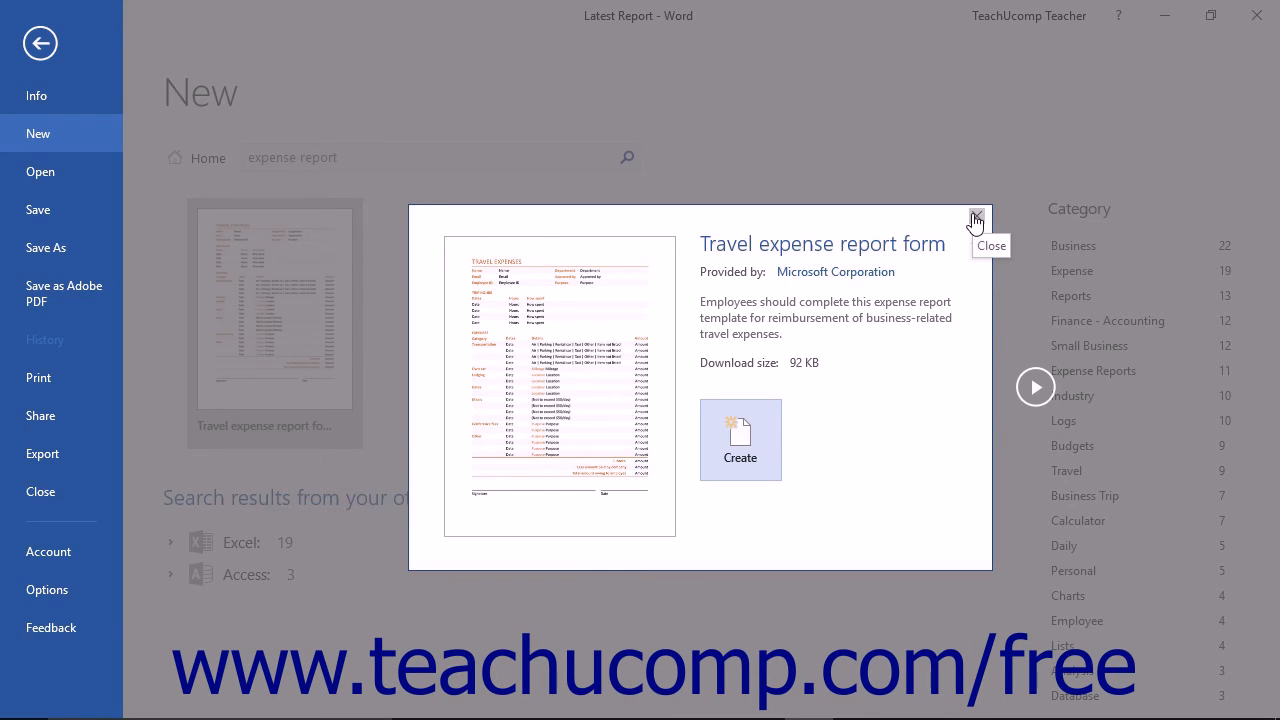
pyautogui.click(740, 440)
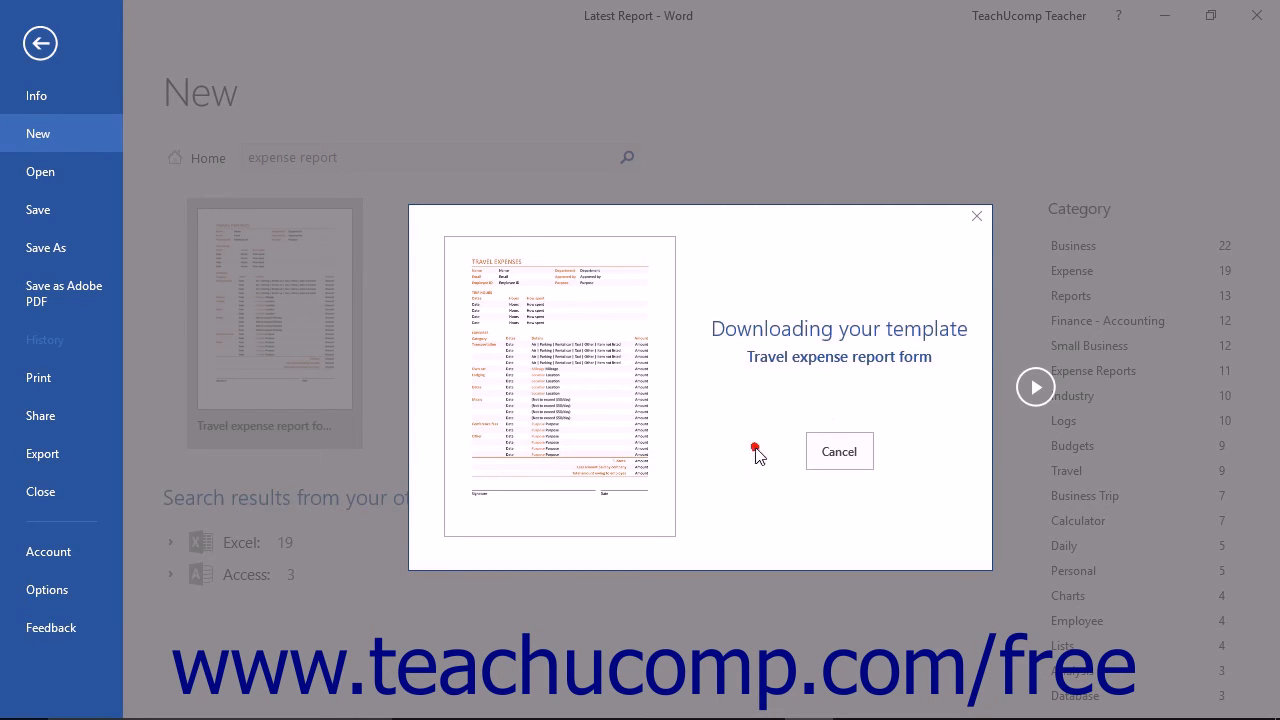